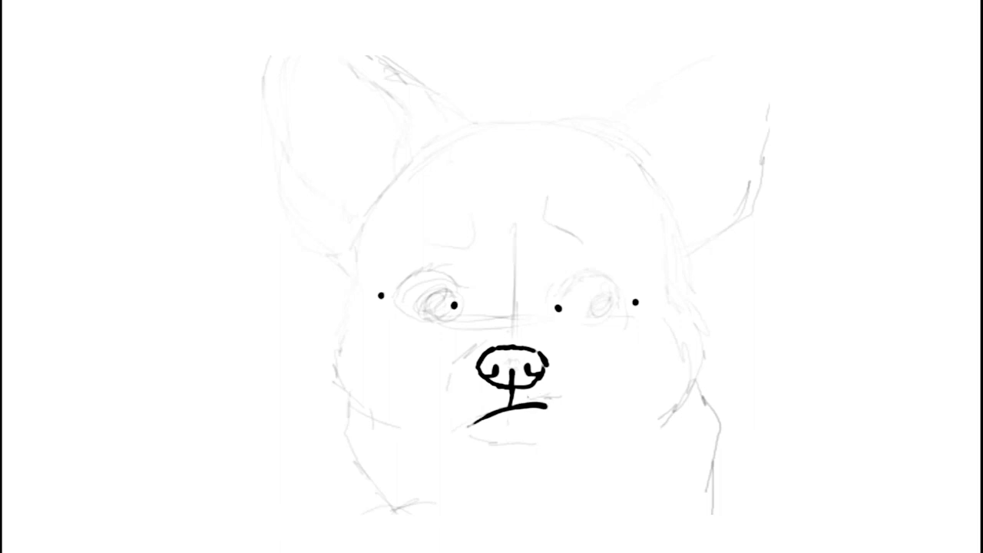
Ink a bold curved stroke along the left muzzle beside the nose, down under the mouth
drag(481, 327, 499, 445)
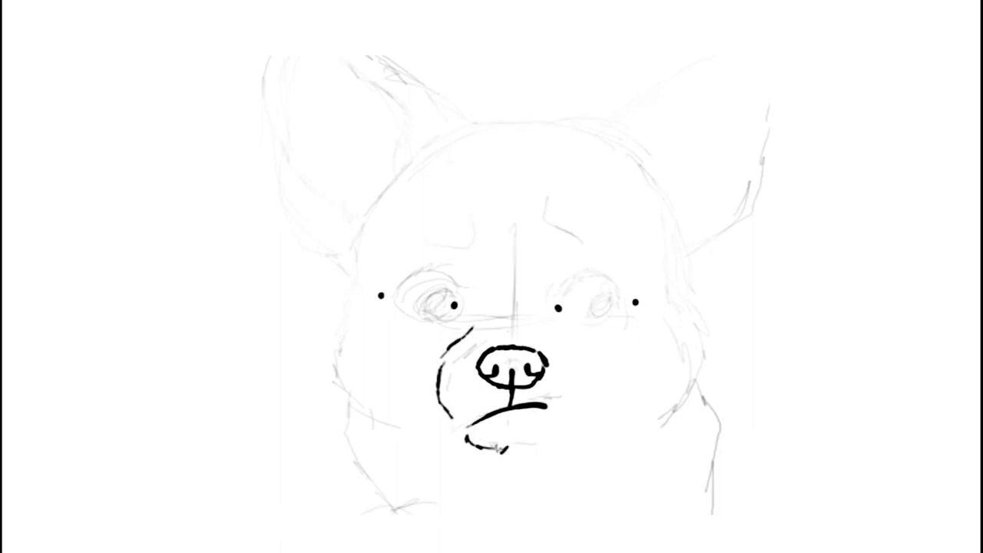